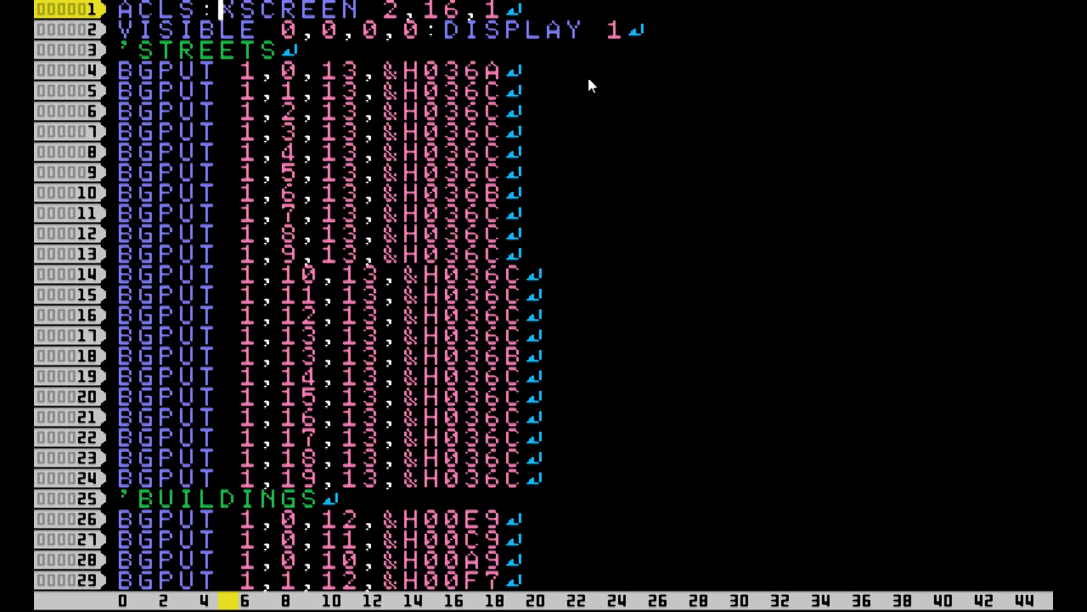
Step: Add a comma after TST in the touch line, then move down to the fire routine's SPSET line
{"action": "scroll", "scroll_direction": "down", "scroll_amount": 3}
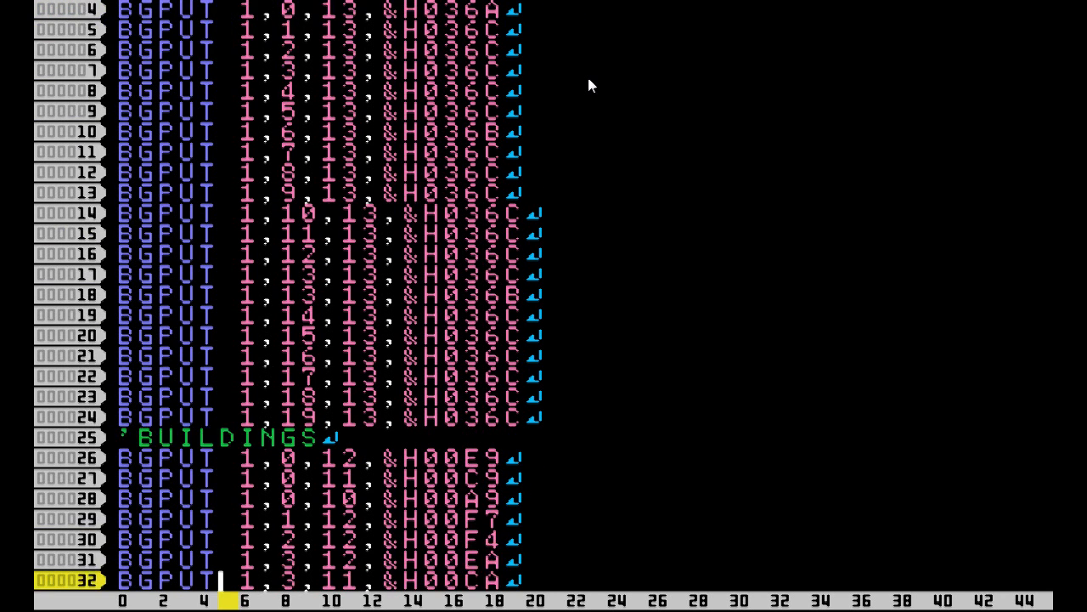
{"action": "scroll", "scroll_direction": "down", "scroll_amount": 3}
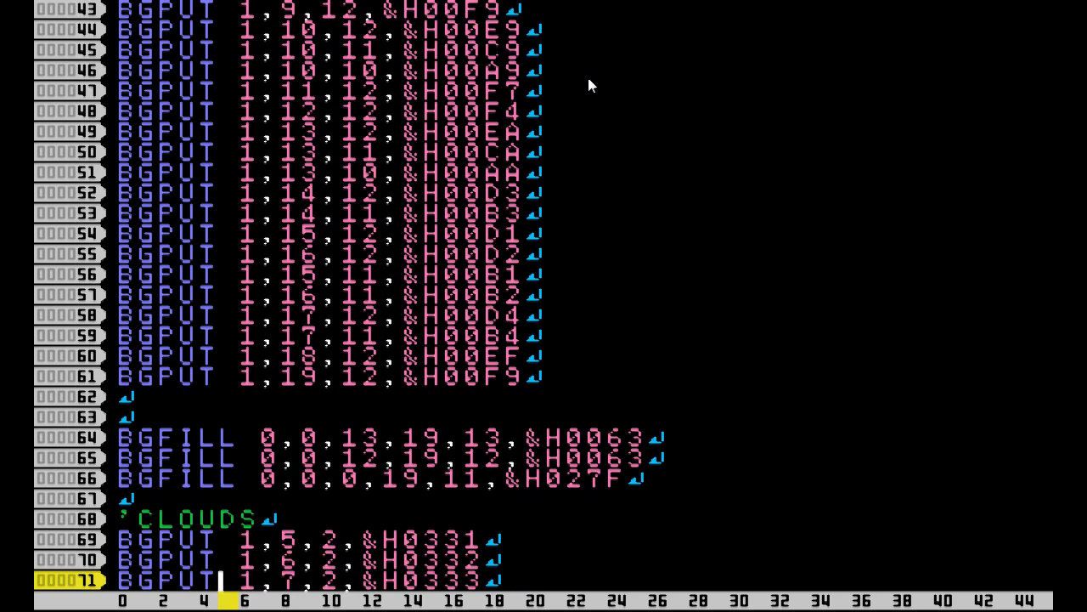
{"action": "scroll", "scroll_direction": "down", "scroll_amount": 3}
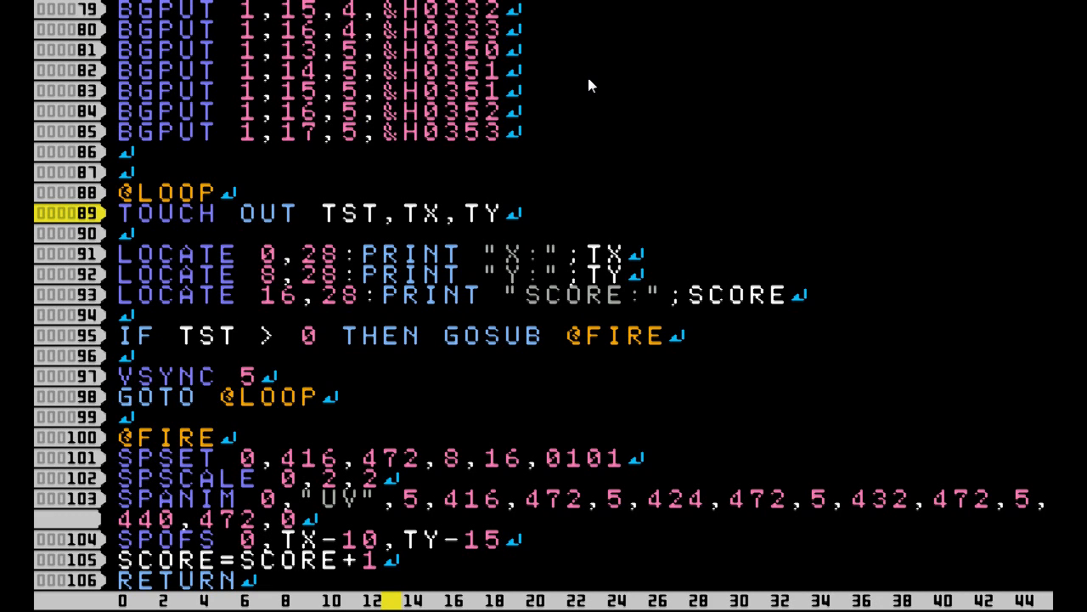
{"action": "left_click", "coordinate": [382, 213]}
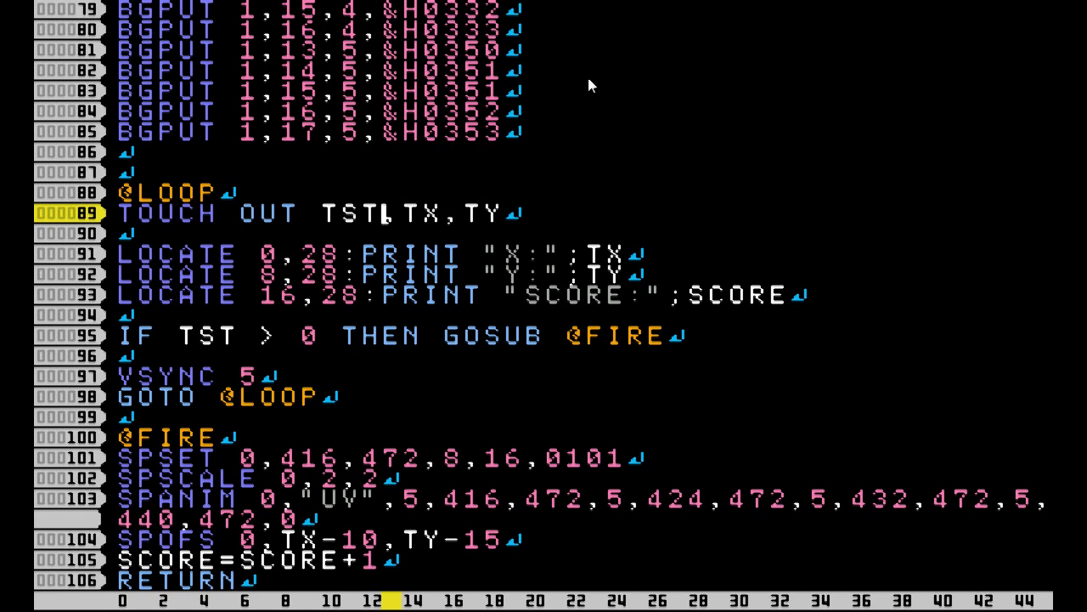
{"action": "type", "text": ","}
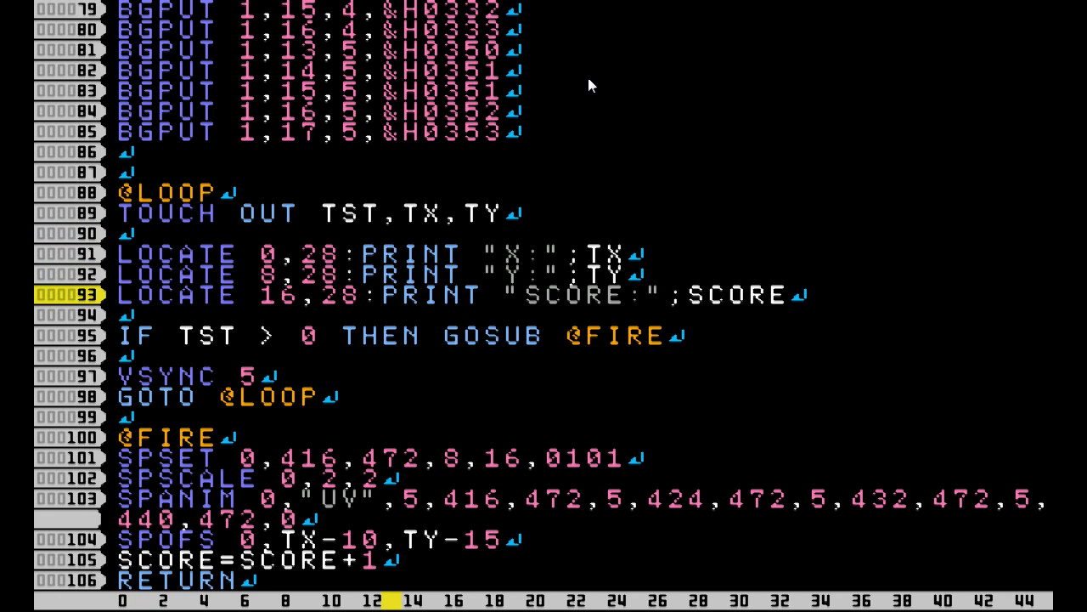
{"action": "key", "text": "down"}
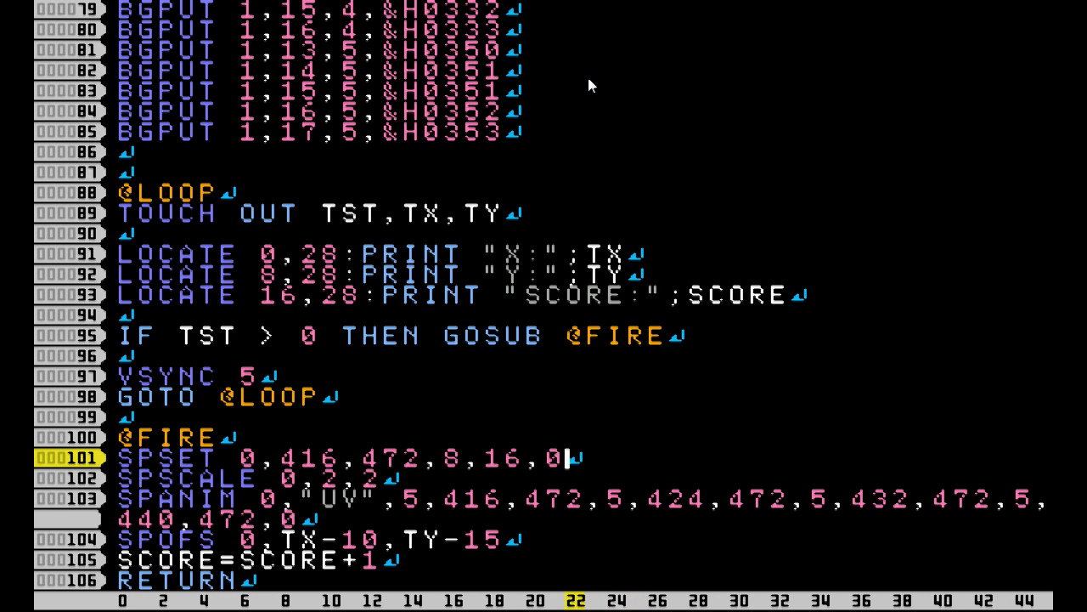
Step: Enter 3 as the fire SPSET attribute and place the caret at the end of the score line
{"action": "type", "text": "3"}
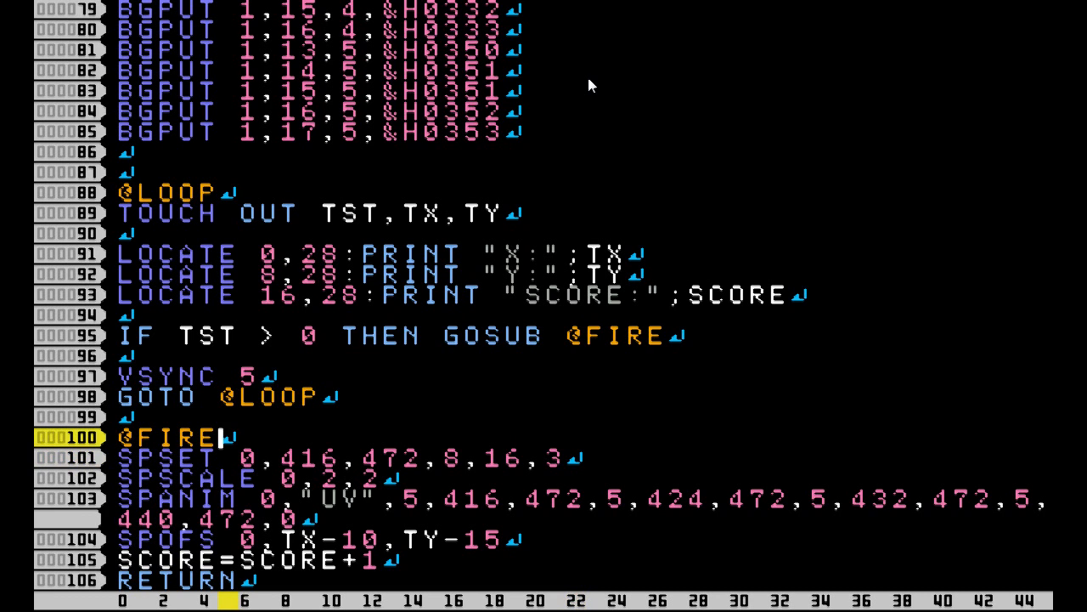
{"action": "key", "text": "Down"}
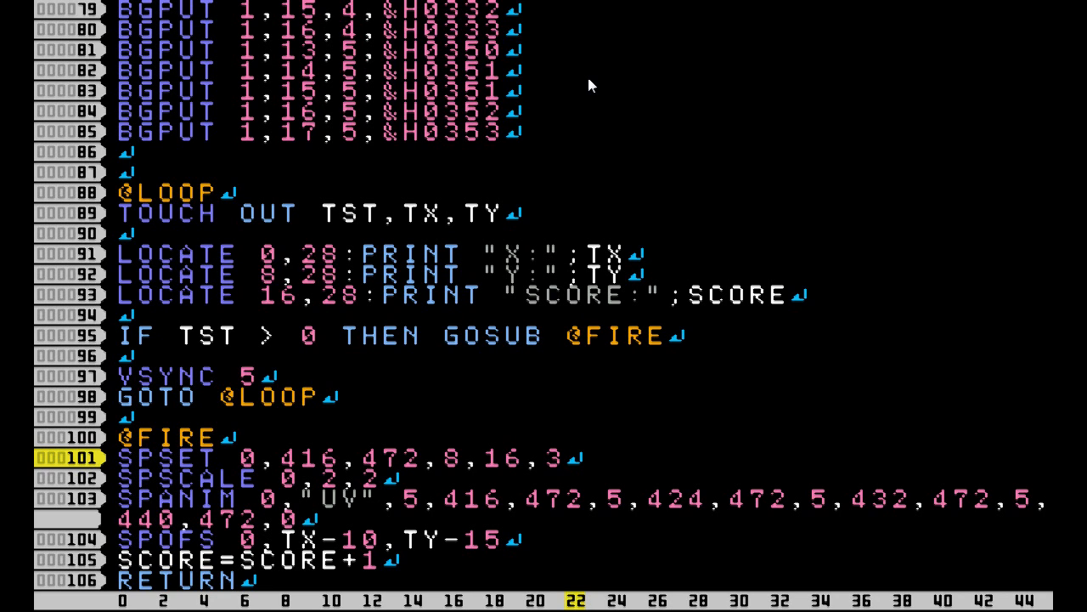
{"action": "left_click", "coordinate": [564, 459]}
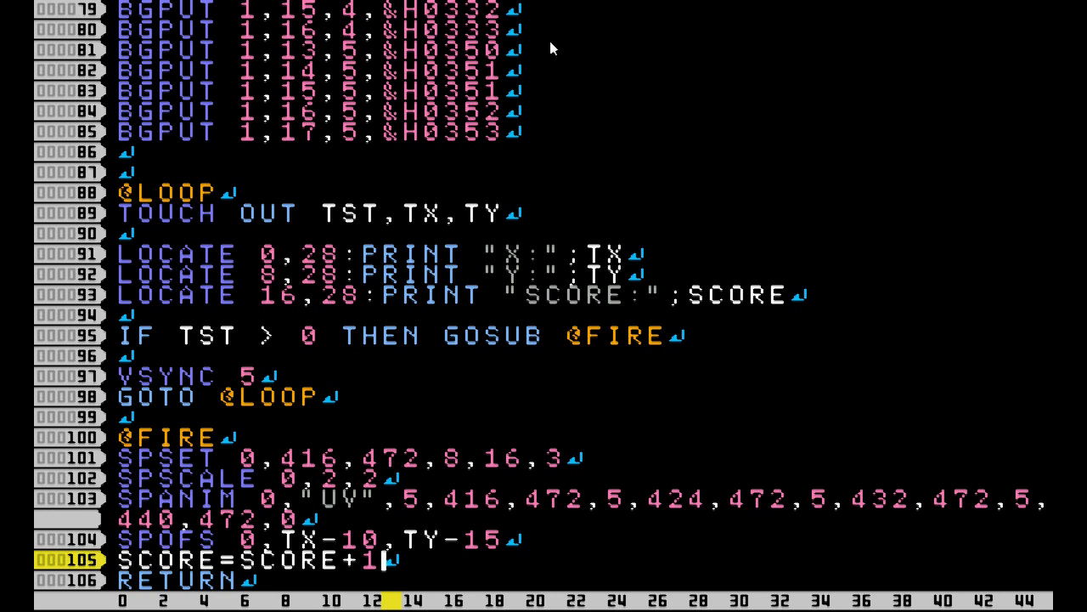
Step: Switch the emulator to the dual-screen layout with keyboard and run the program
{"action": "right_click", "coordinate": [551, 47]}
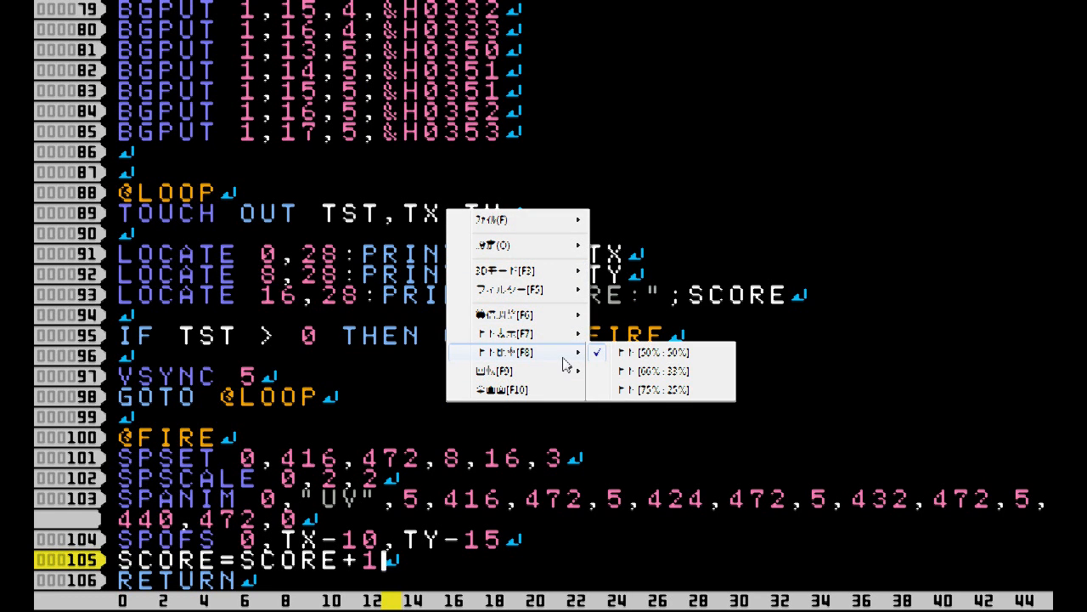
{"action": "mouse_move", "coordinate": [518, 333]}
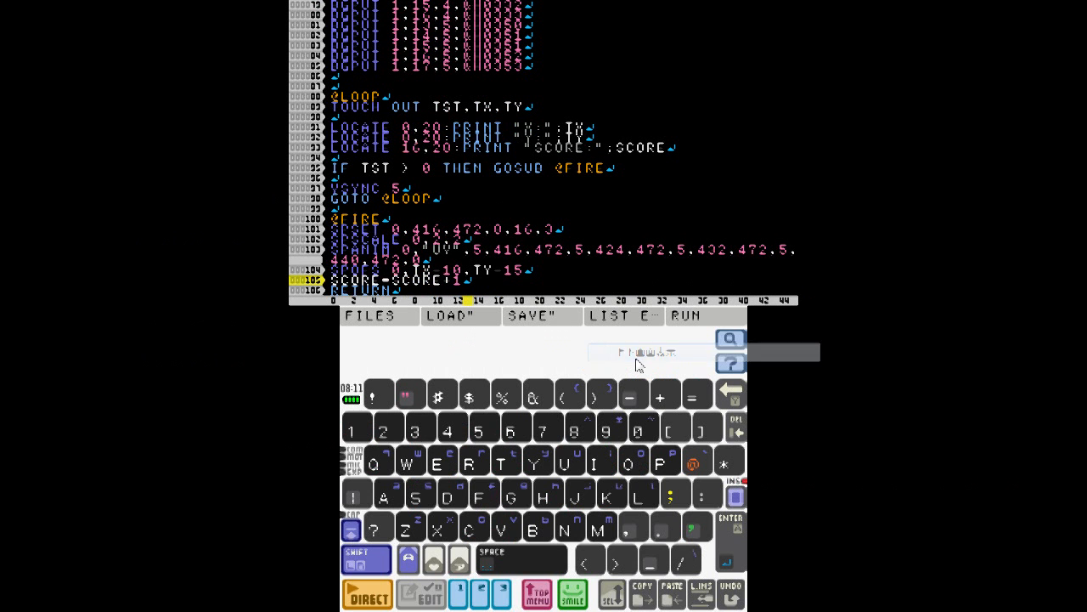
{"action": "left_click", "coordinate": [686, 314]}
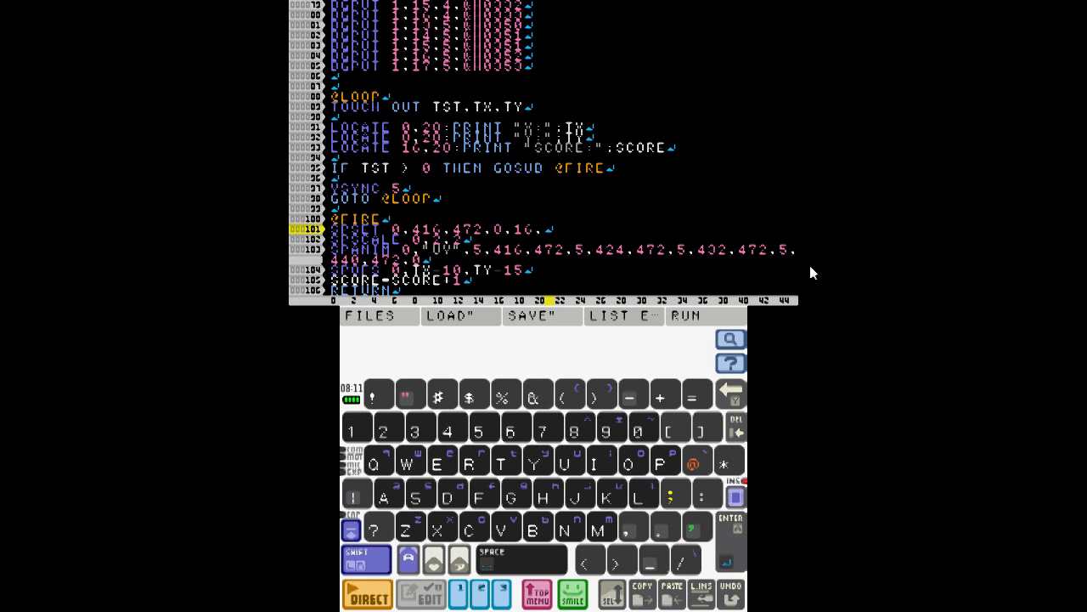
{"action": "left_click", "coordinate": [685, 315]}
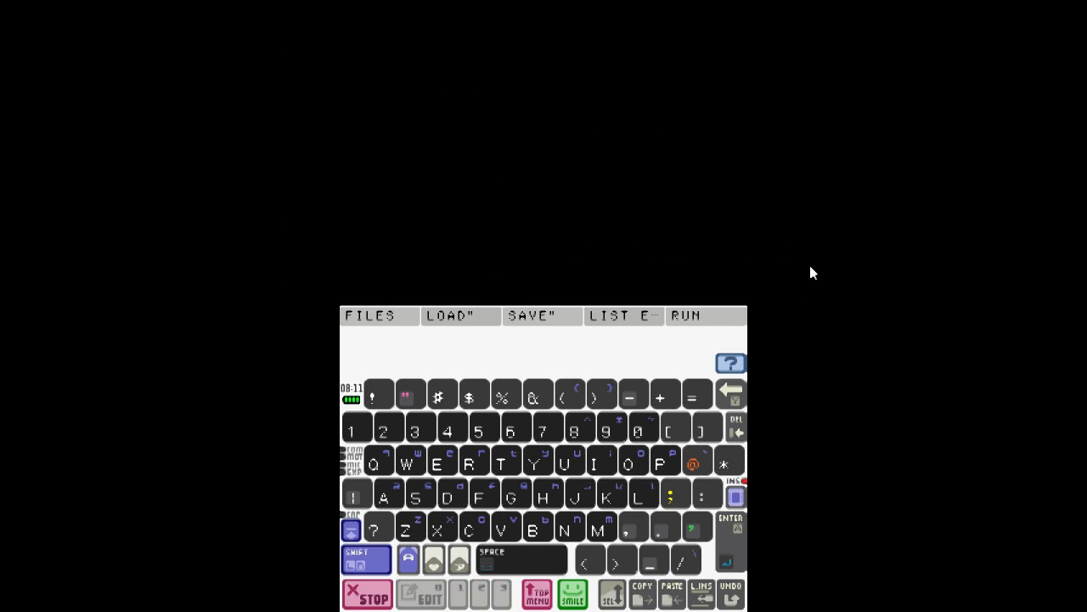
Step: Stop the program, try attribute 101 on the fire SPSET, run it, then stop and restore 3
{"action": "left_click", "coordinate": [685, 314]}
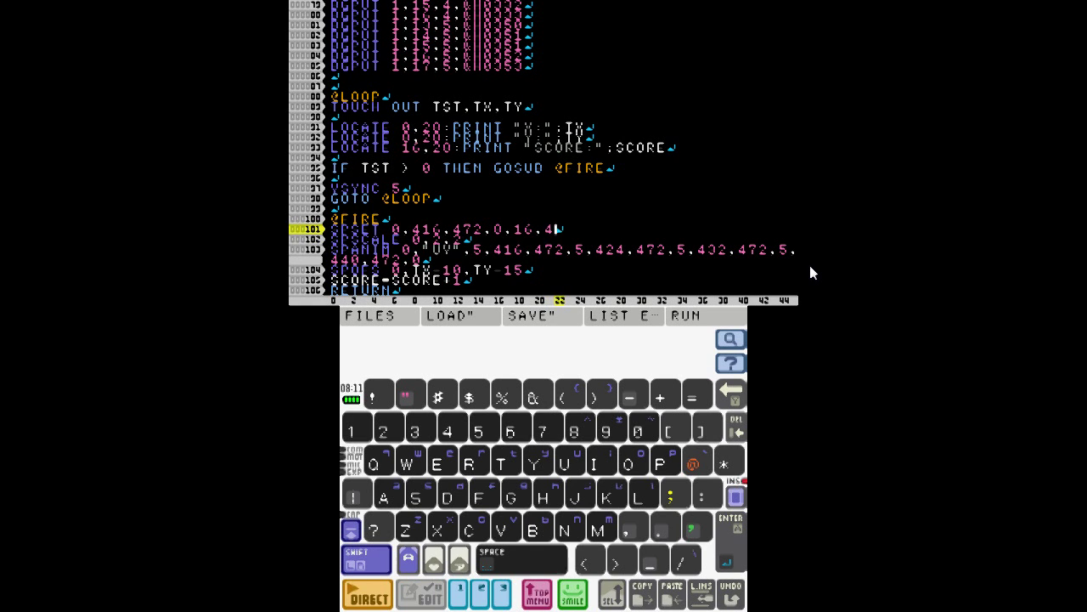
{"action": "left_click", "coordinate": [684, 315]}
{"action": "type", "text": "3"}
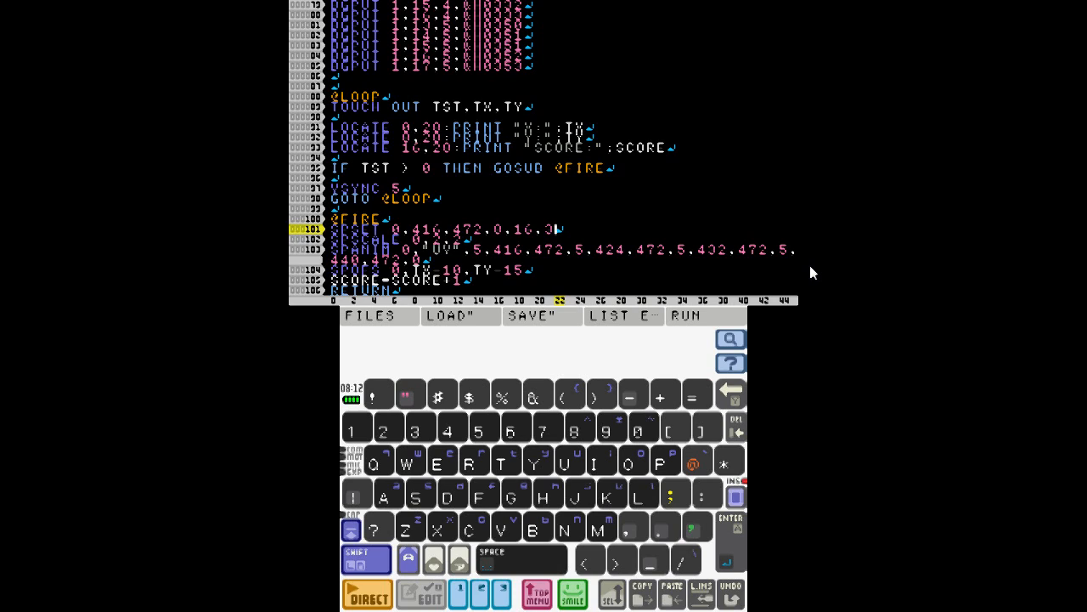
{"action": "left_click", "coordinate": [685, 314]}
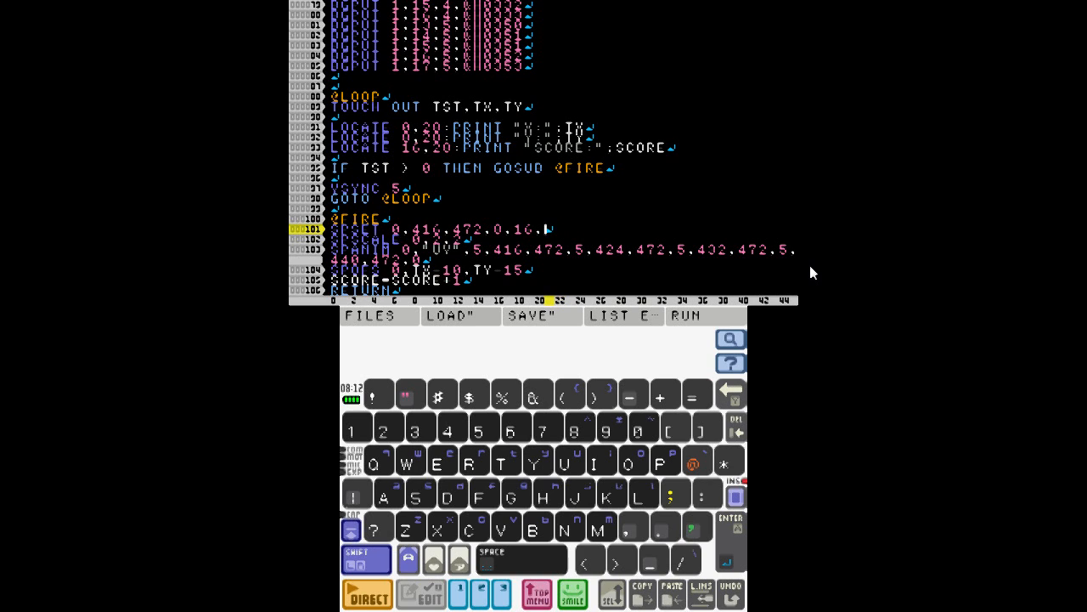
{"action": "type", "text": "101"}
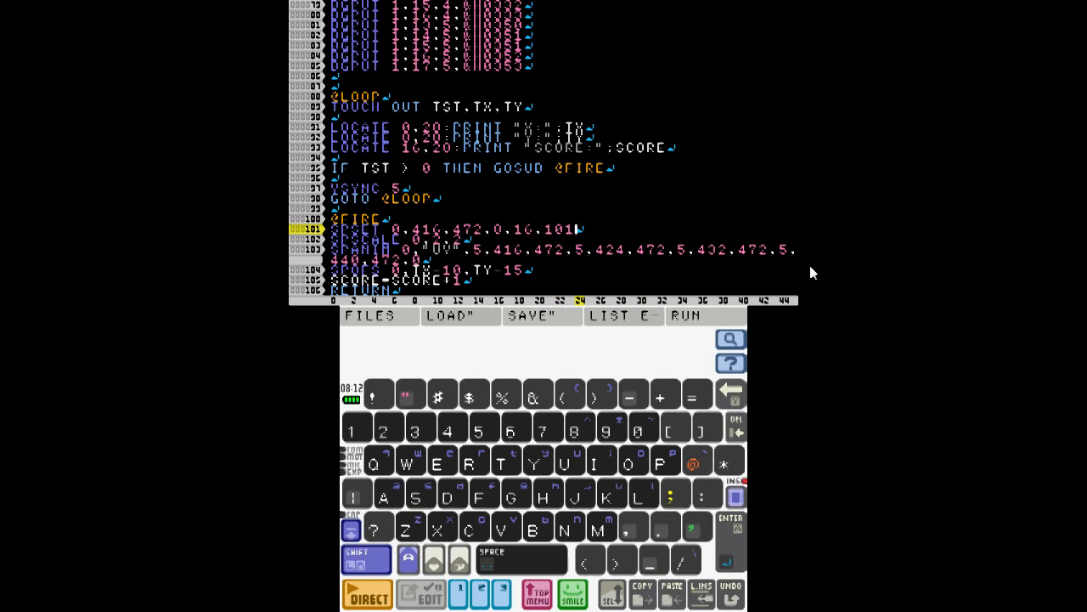
{"action": "left_click", "coordinate": [685, 314]}
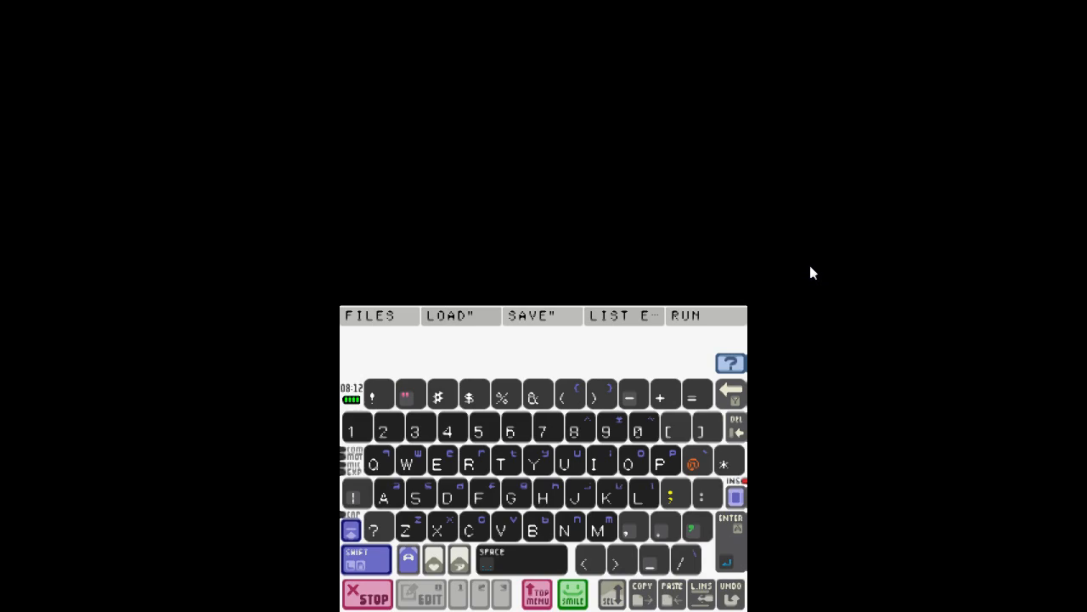
{"action": "left_click", "coordinate": [685, 314]}
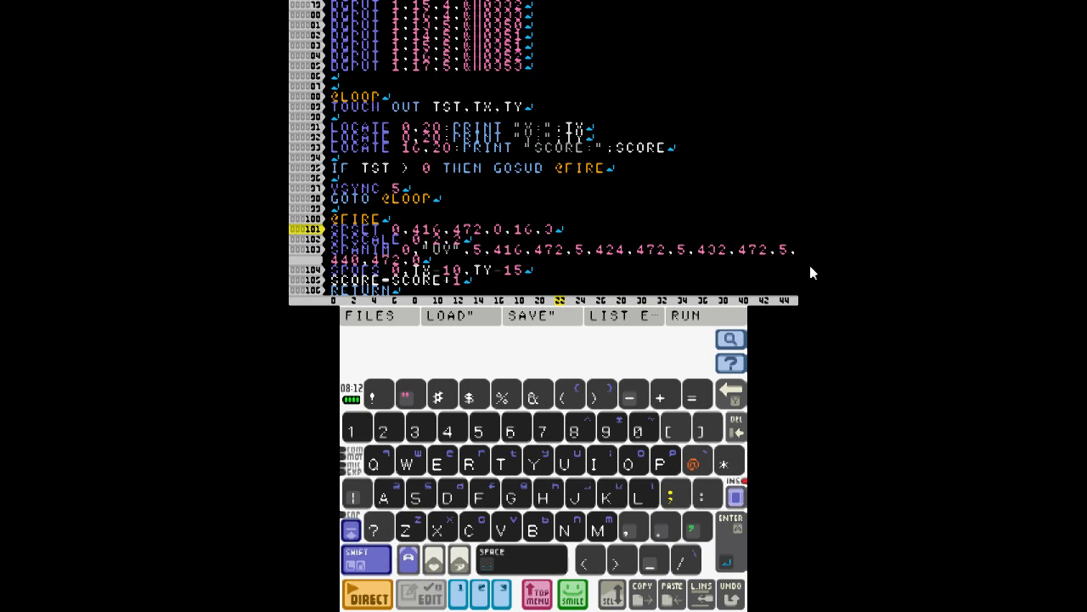
Step: Run the game, launching fireballs over the skyline until the score reaches 5
{"action": "left_click", "coordinate": [685, 314]}
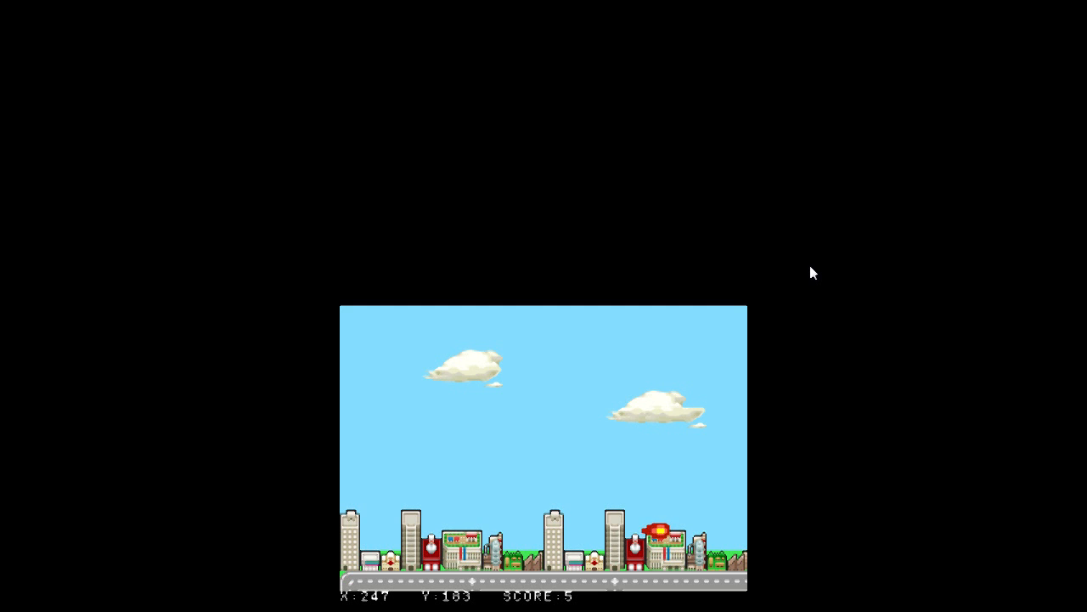
{"action": "right_click", "coordinate": [523, 306]}
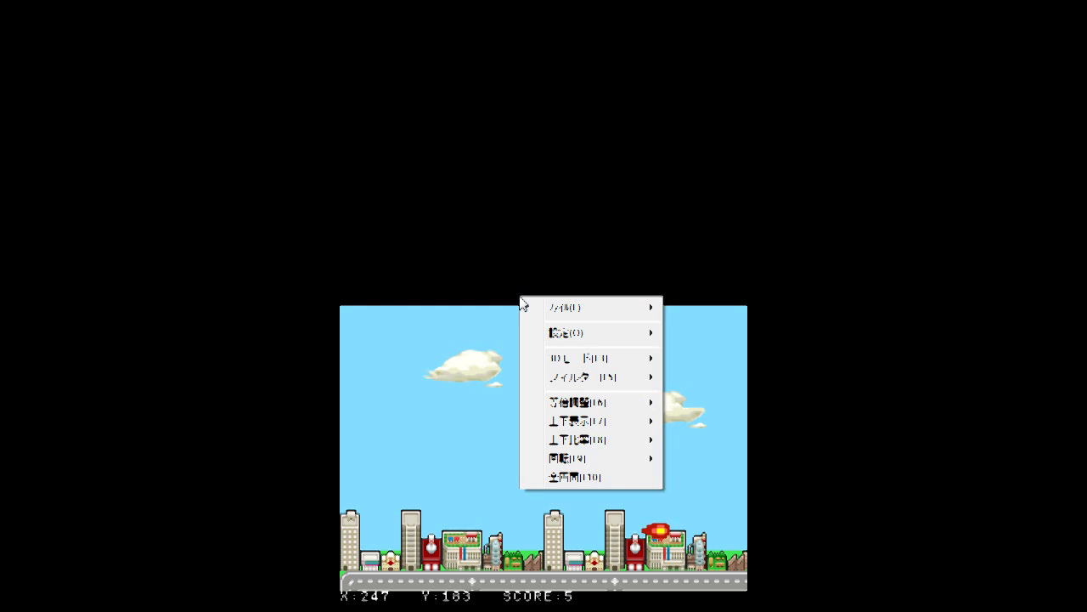